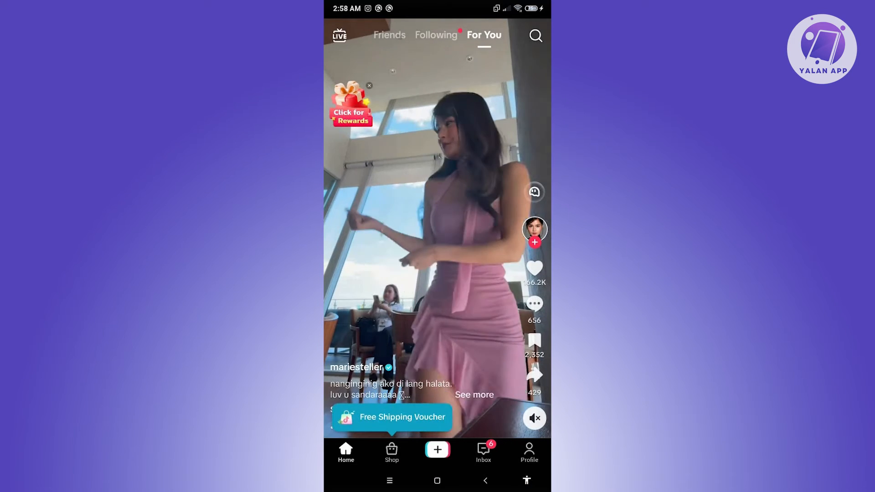
Open the TikTok camera from the + button and choose Photo mode.
{"action": "left_click", "coordinate": [437, 449]}
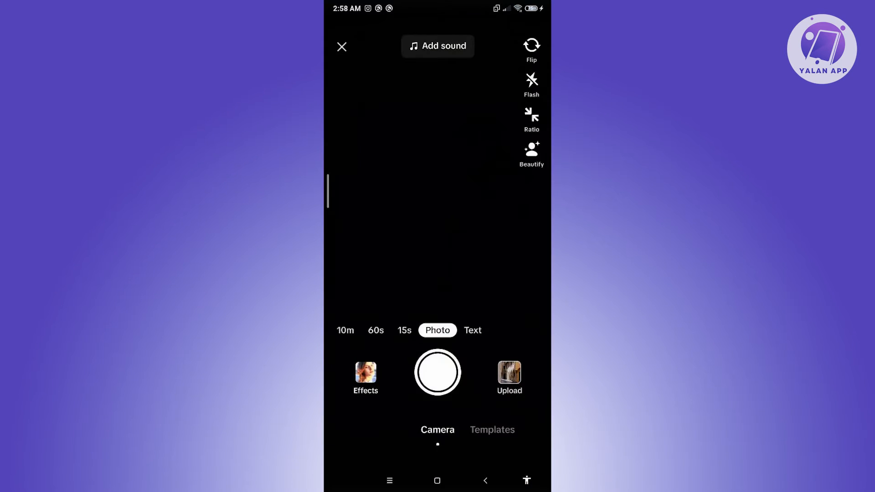
{"action": "left_click", "coordinate": [531, 151]}
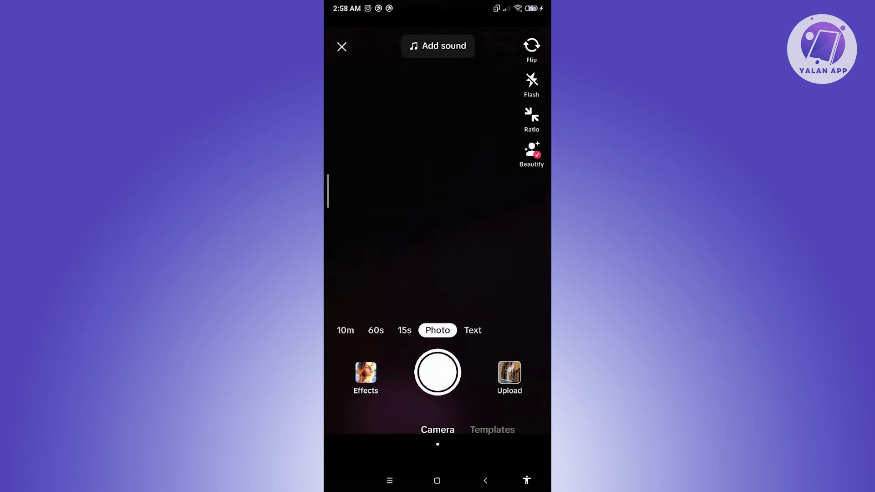
Capture the photo, attach a sound, and advance to the Your Story / Post to feed screen.
{"action": "left_click", "coordinate": [472, 330]}
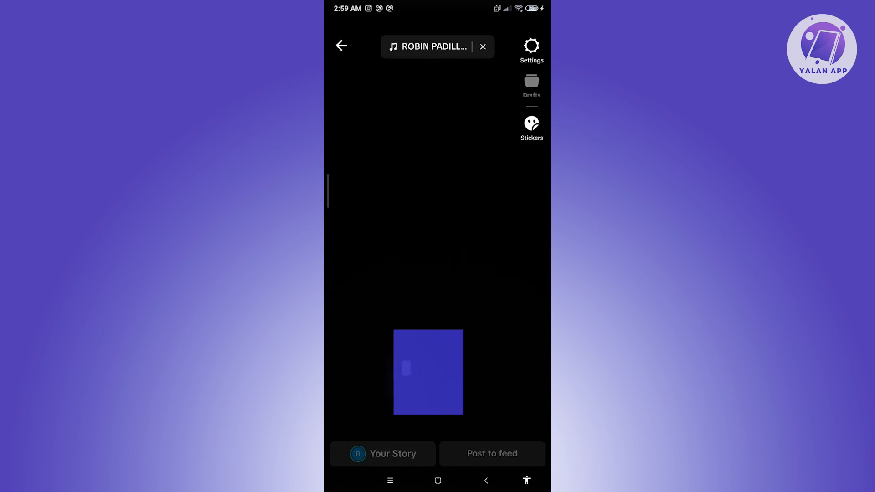
{"action": "left_click", "coordinate": [427, 371]}
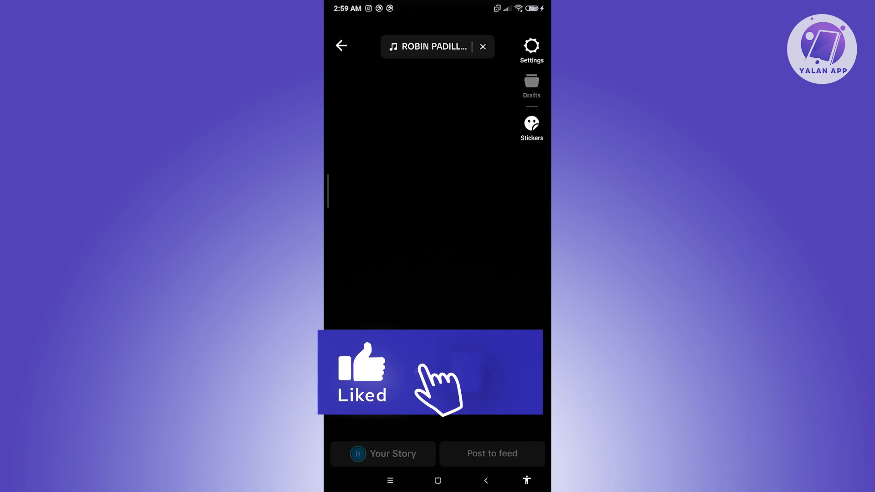